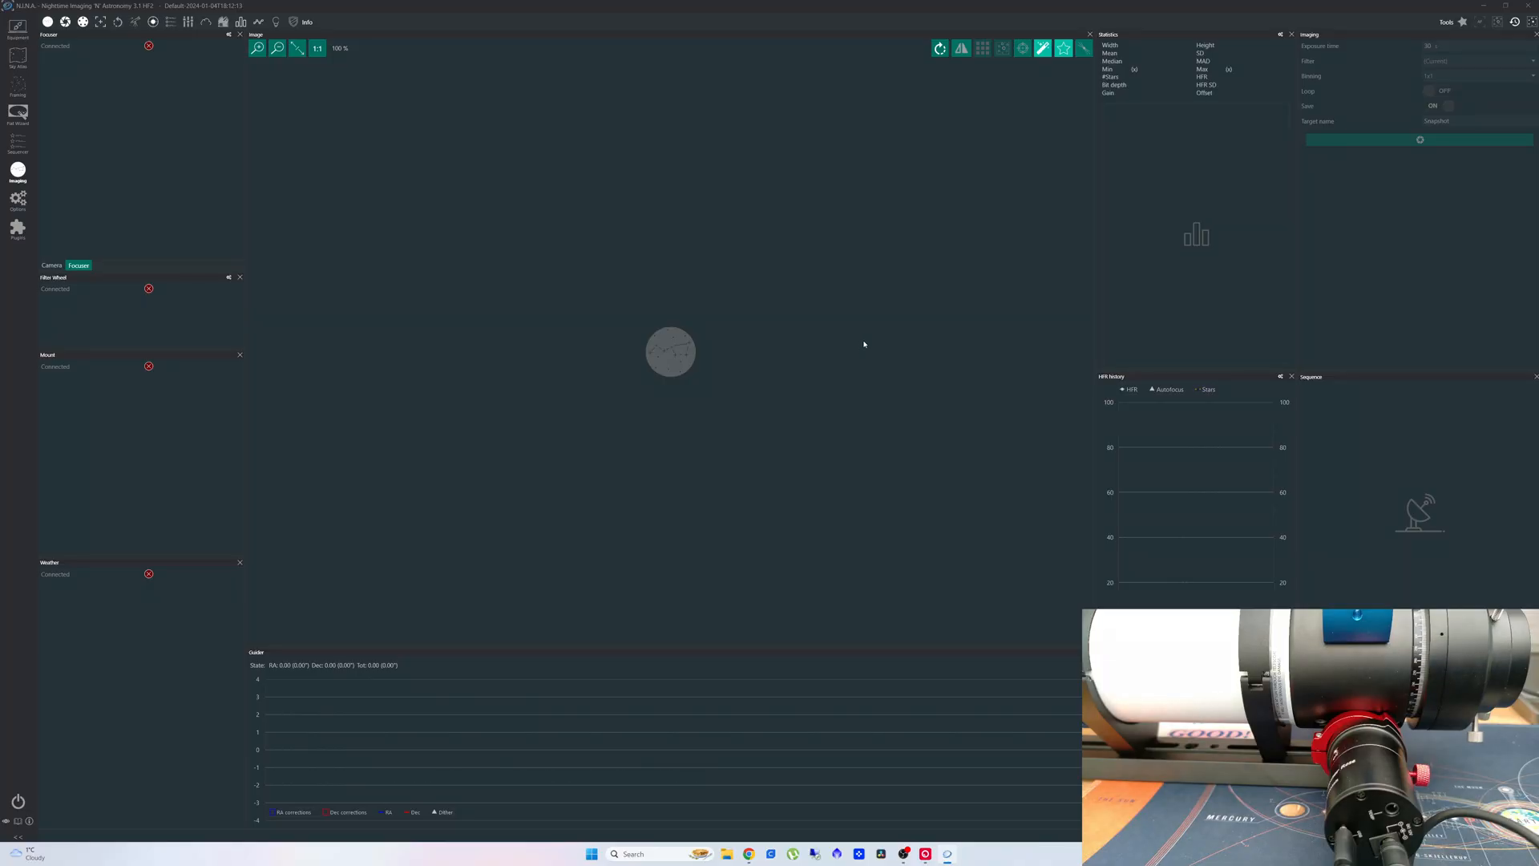
mouse_move(778, 322)
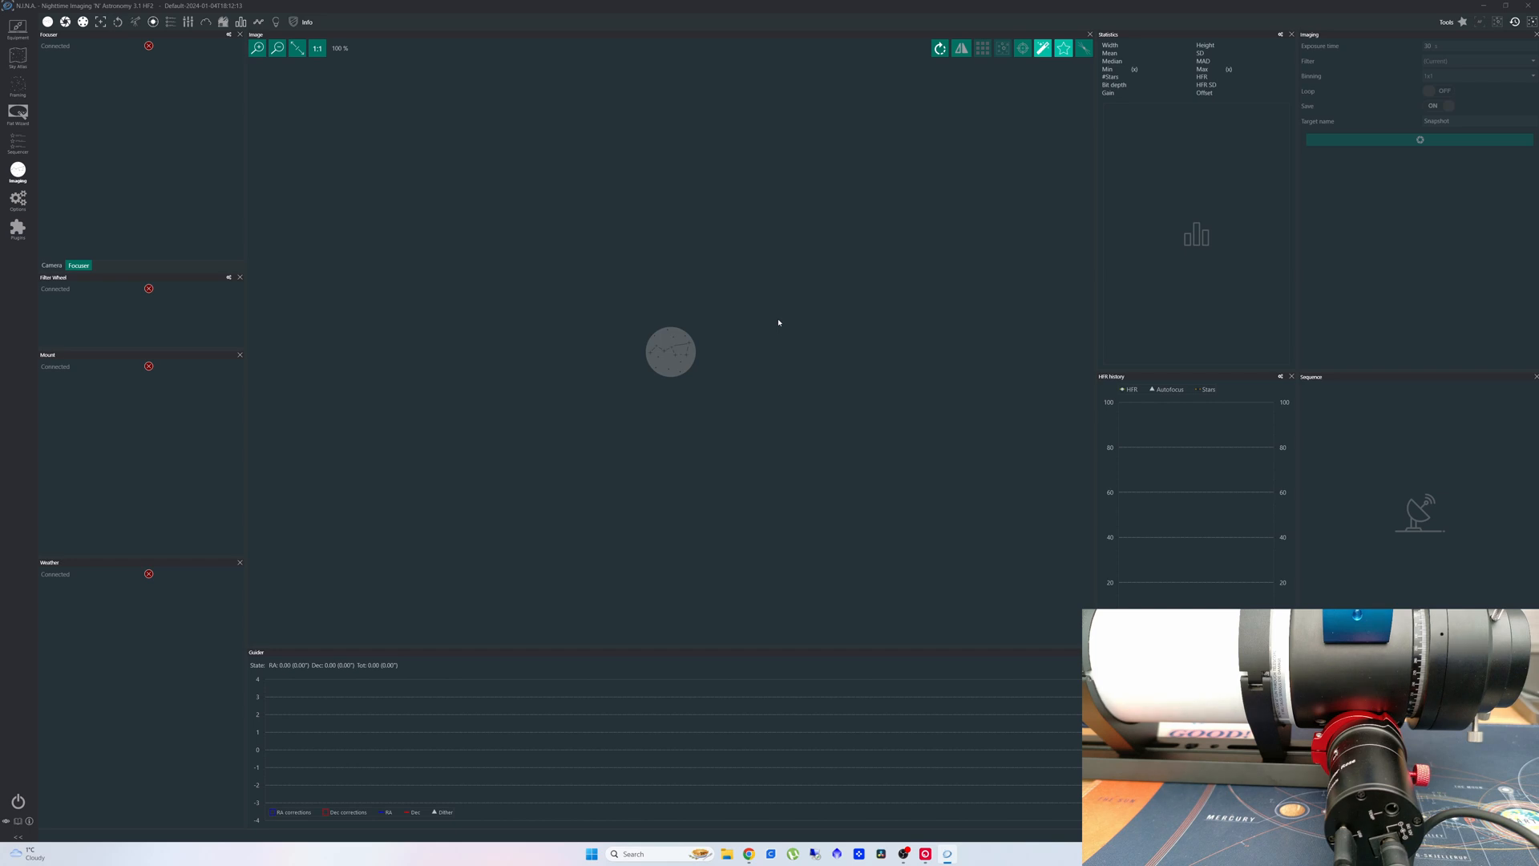
mouse_move(73, 83)
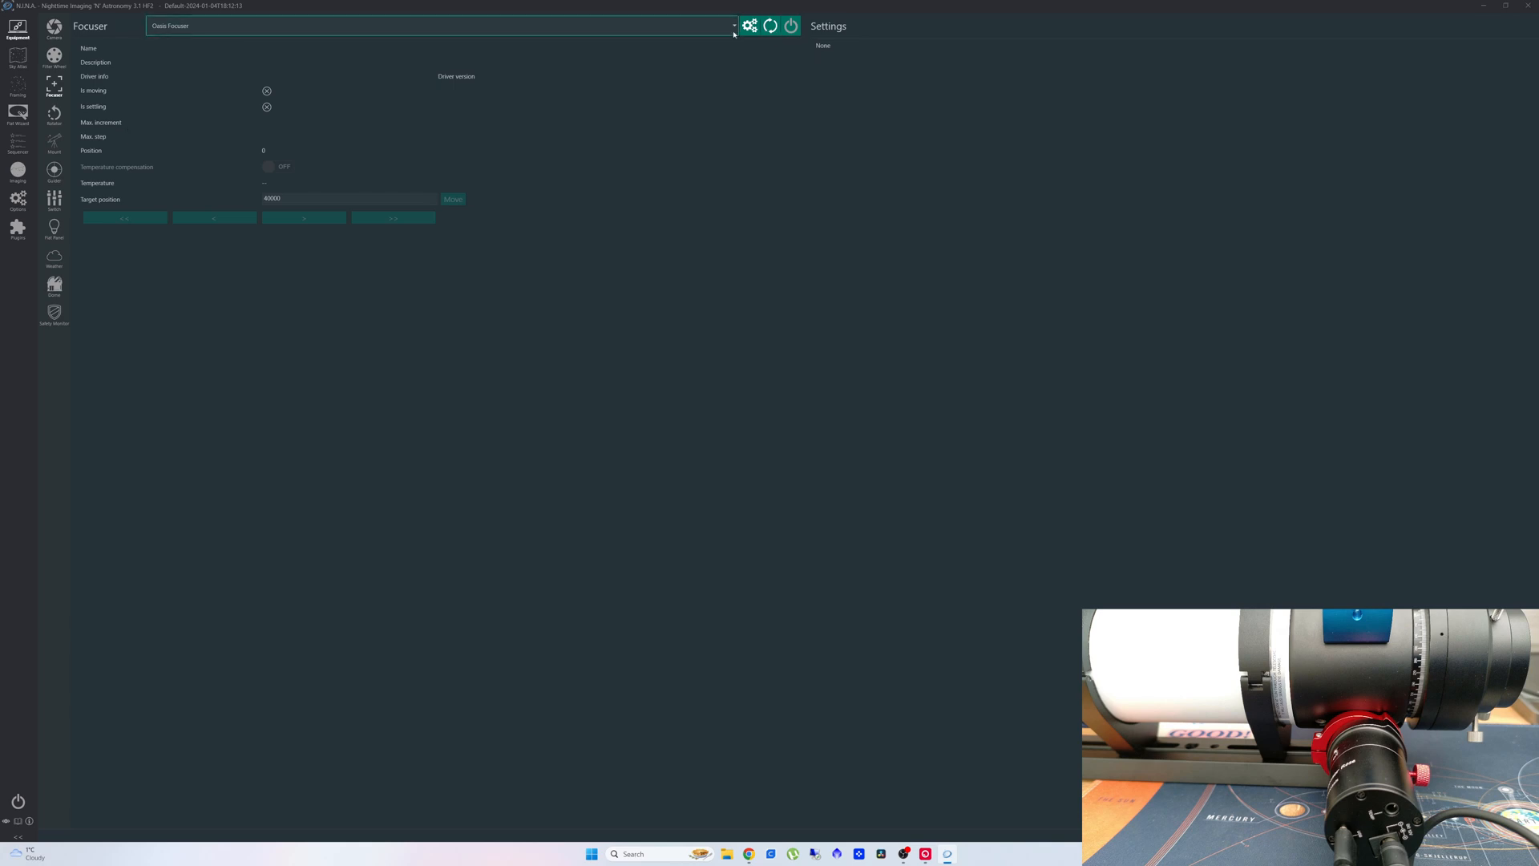
Choose Oasis Focuser as the focuser device and bring up its driver setup.
left_click(732, 26)
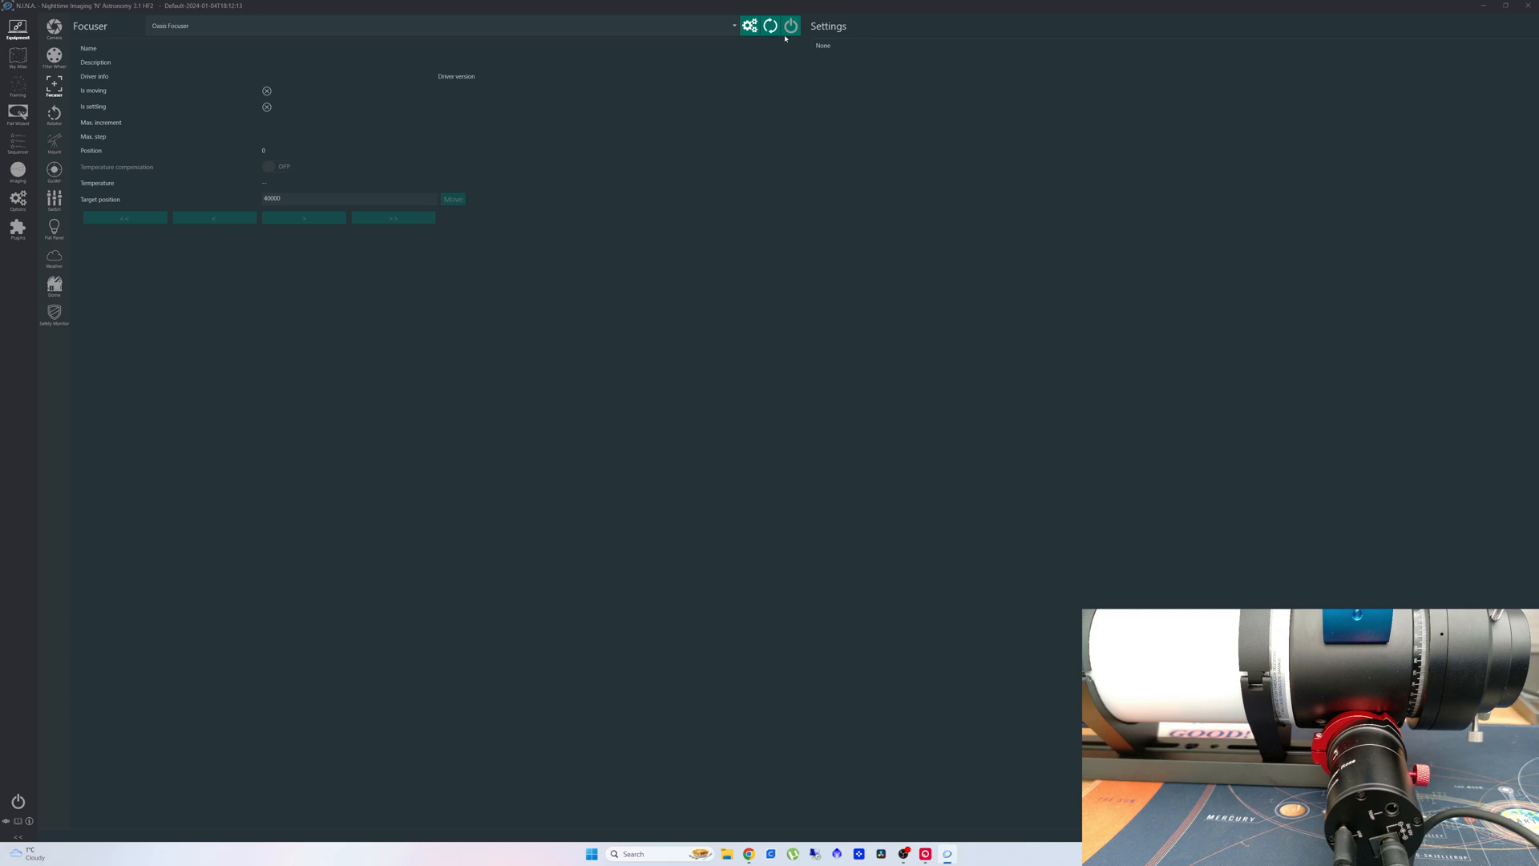
left_click(751, 26)
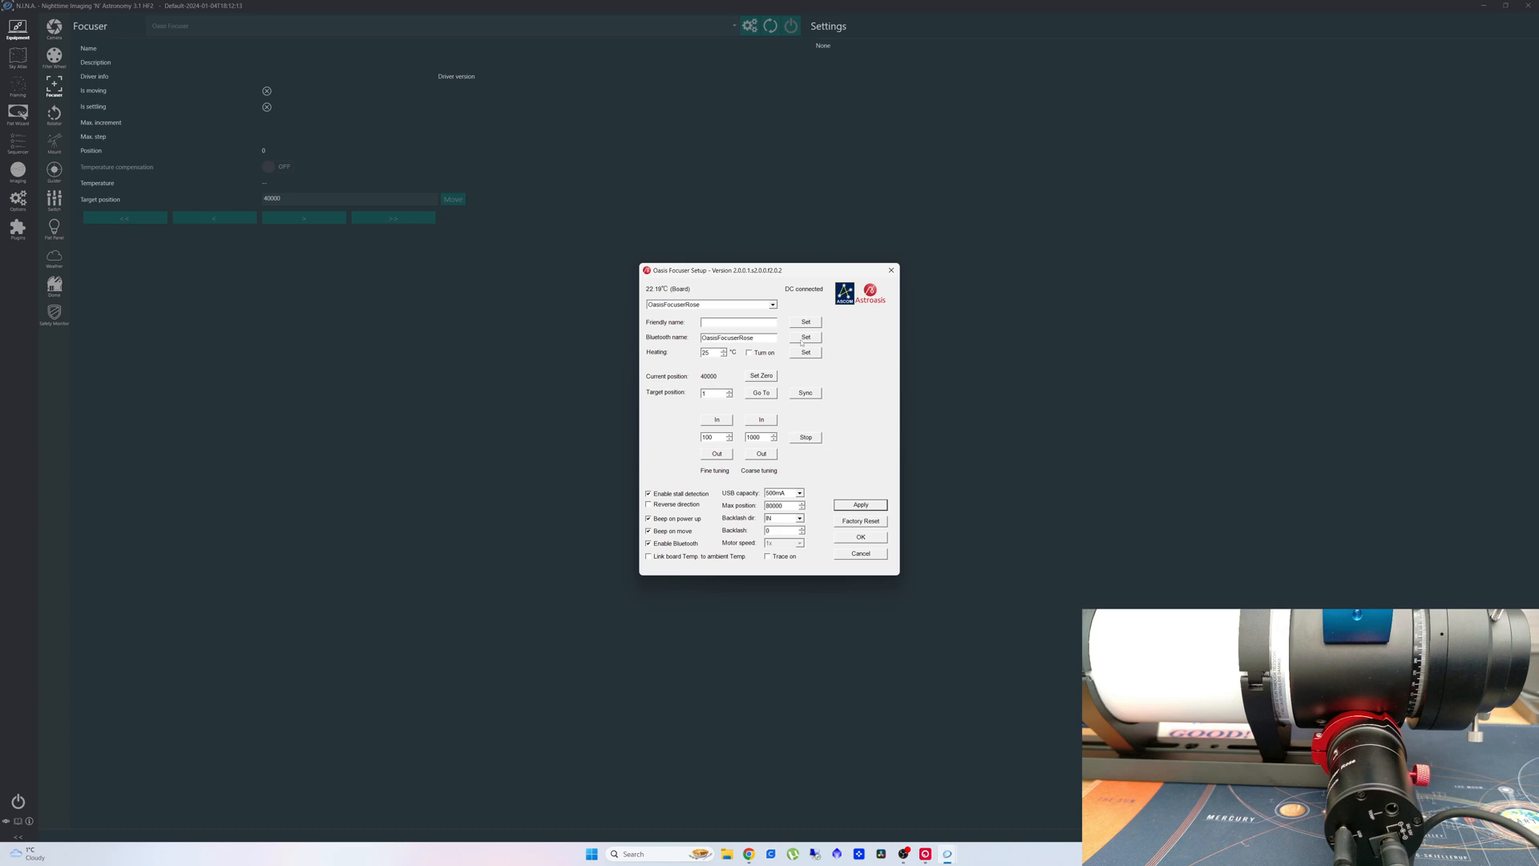
mouse_move(826, 481)
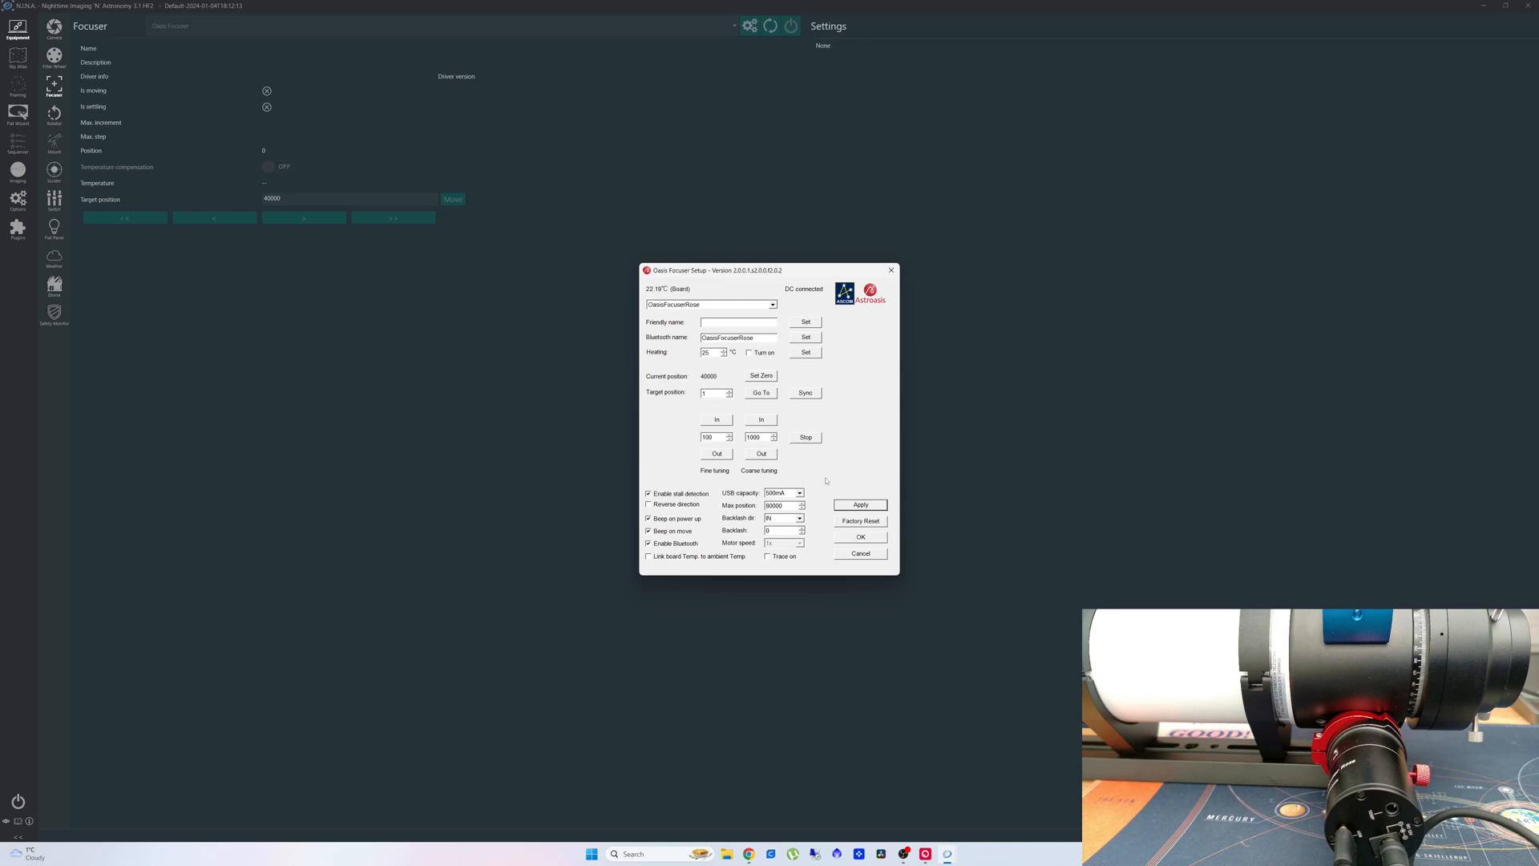
mouse_move(709, 478)
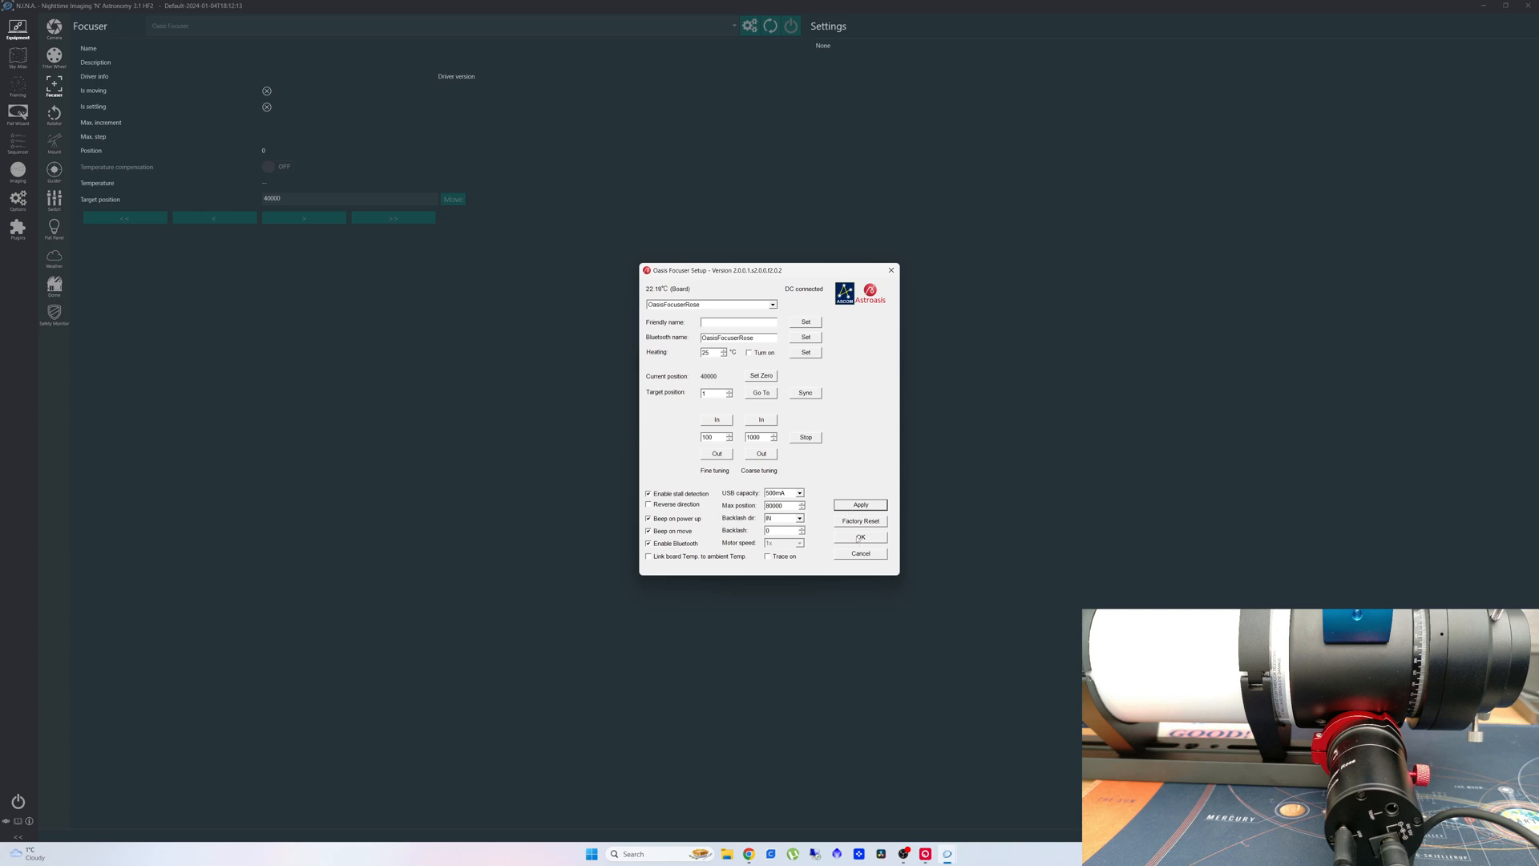
Accept the Oasis Focuser setup settings with OK, dismissing the dialog.
left_click(858, 537)
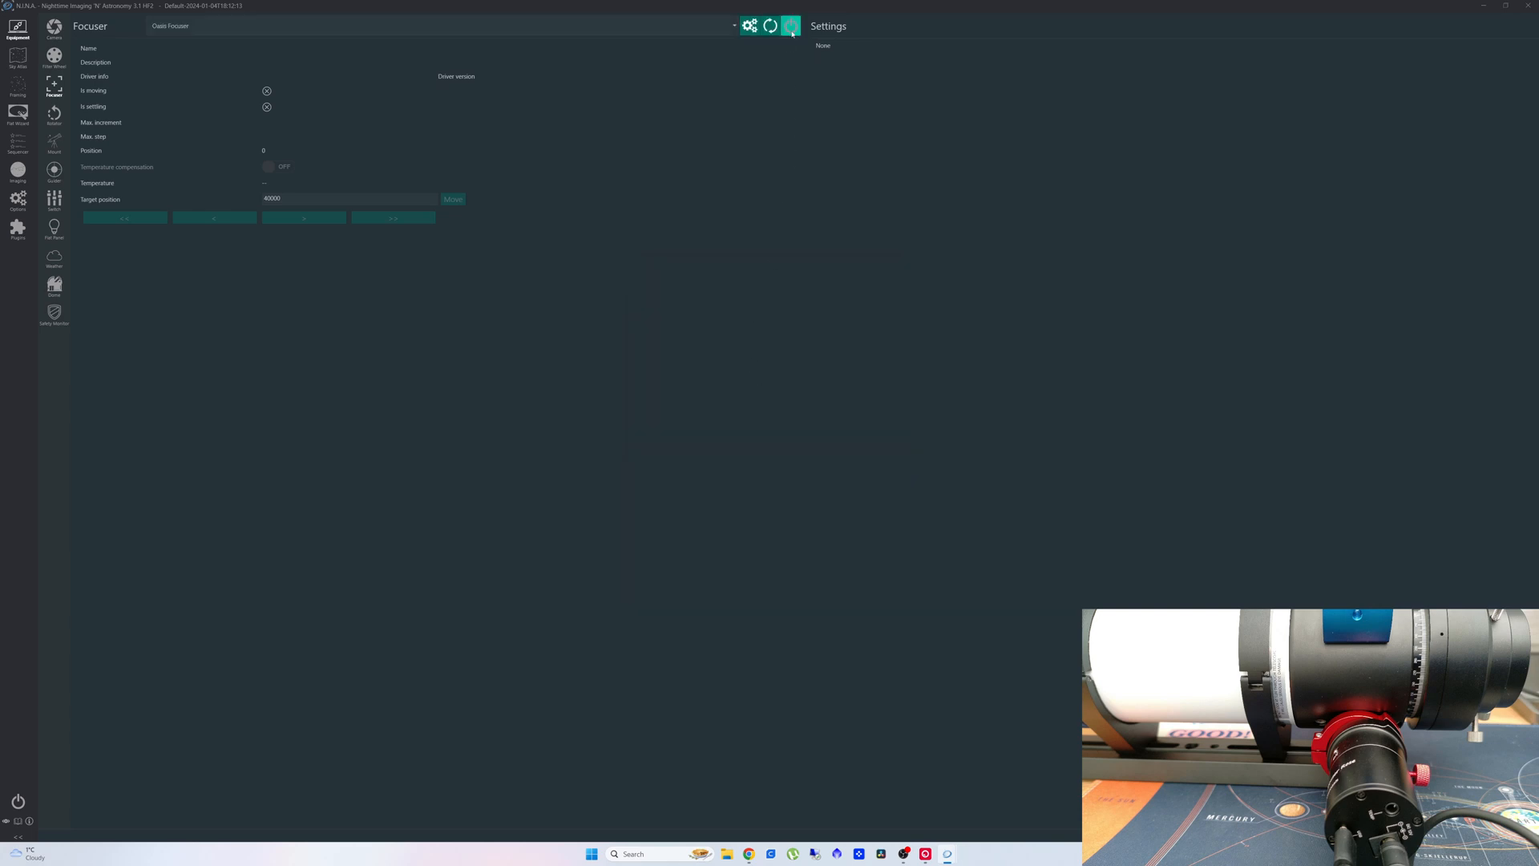
Connect the Oasis Focuser, reporting position 40000 and max step 80000.
left_click(791, 25)
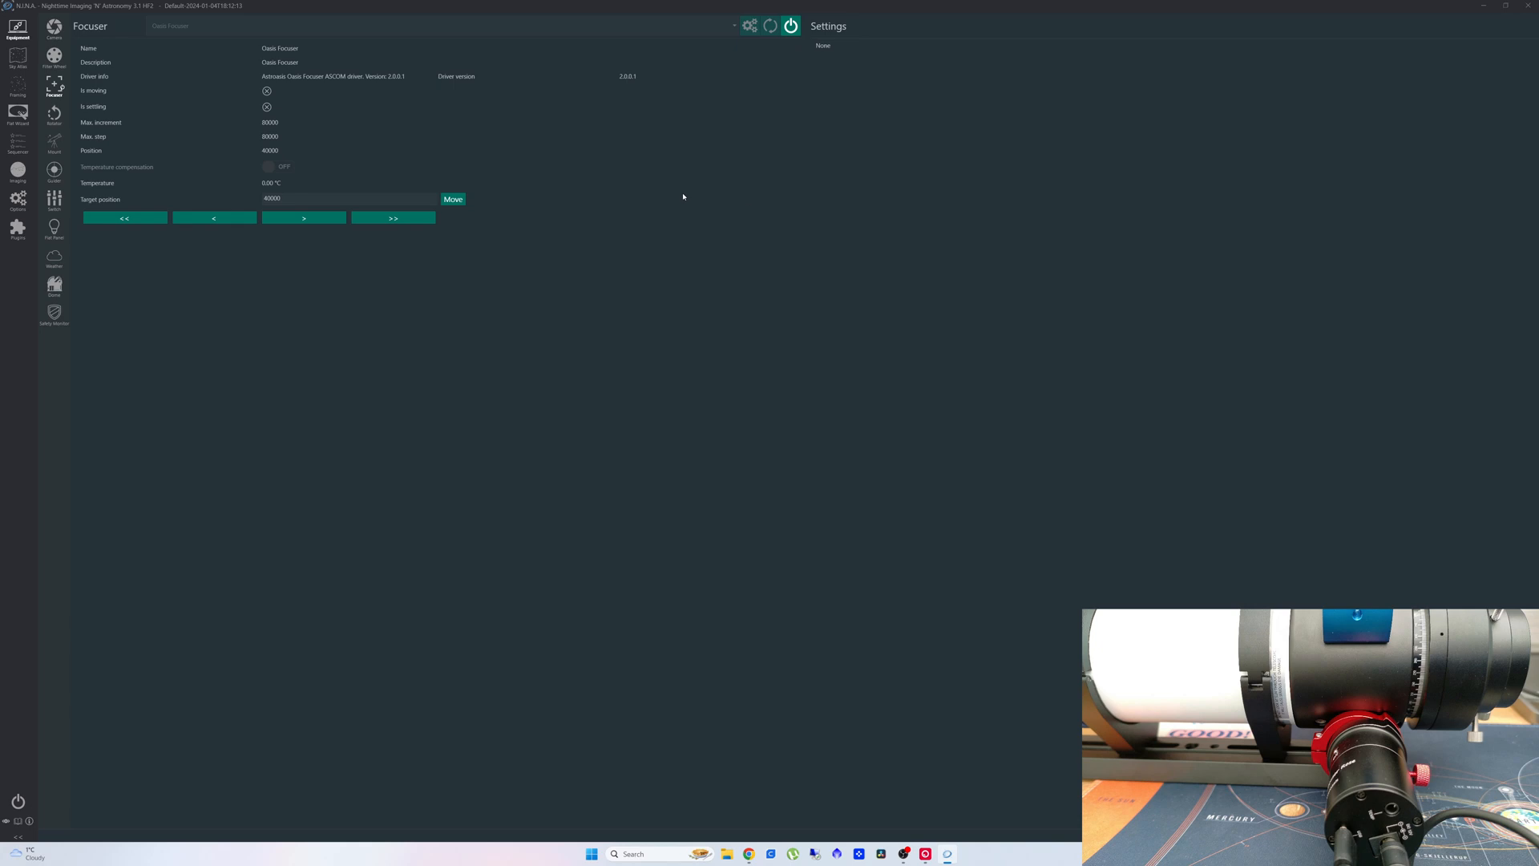
mouse_move(572, 285)
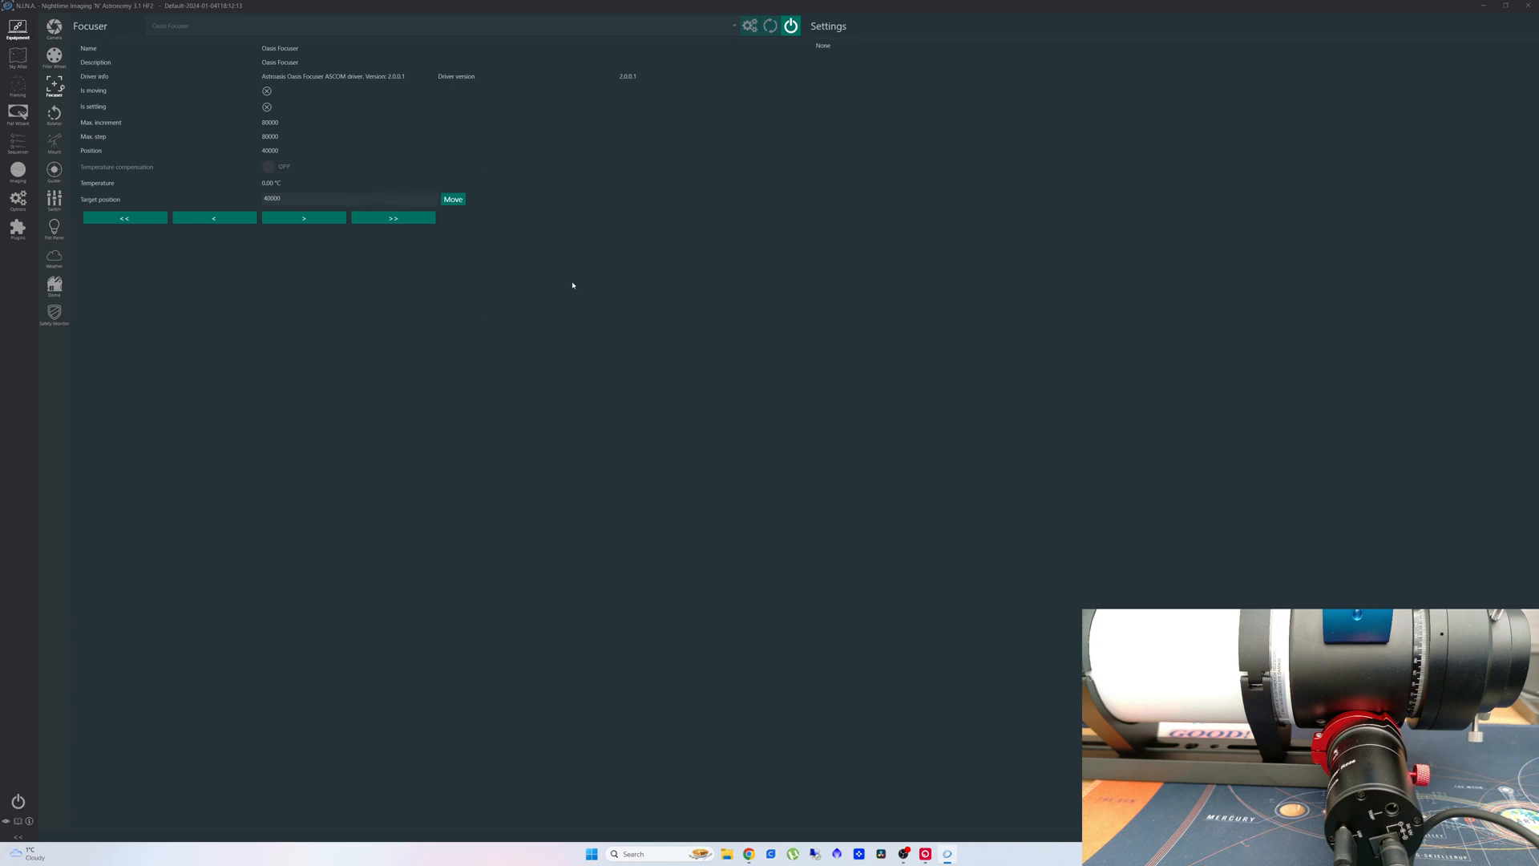
mouse_move(319, 111)
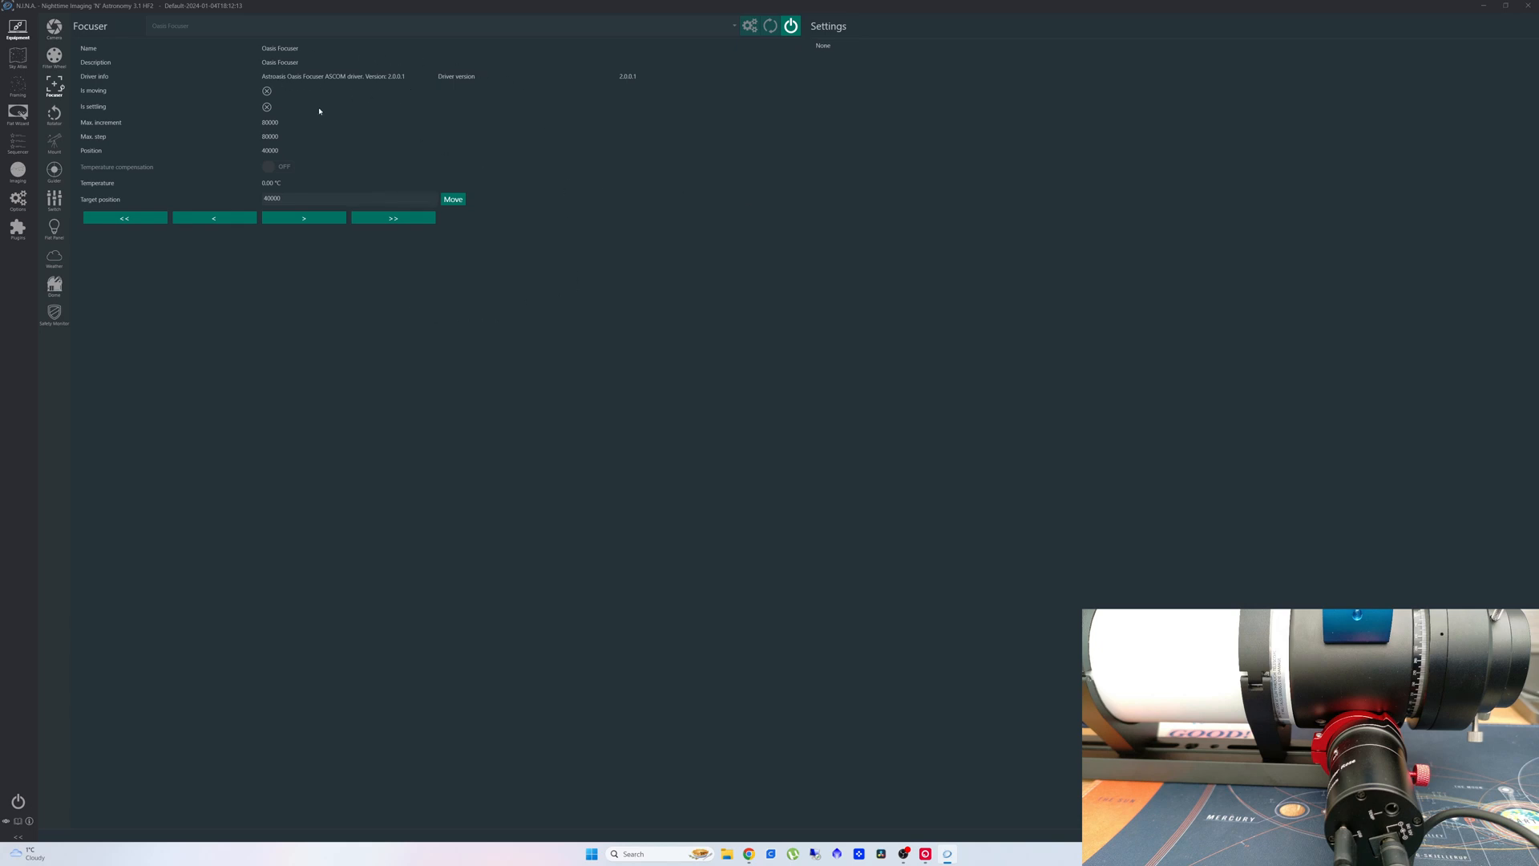
mouse_move(272, 127)
type("60000")
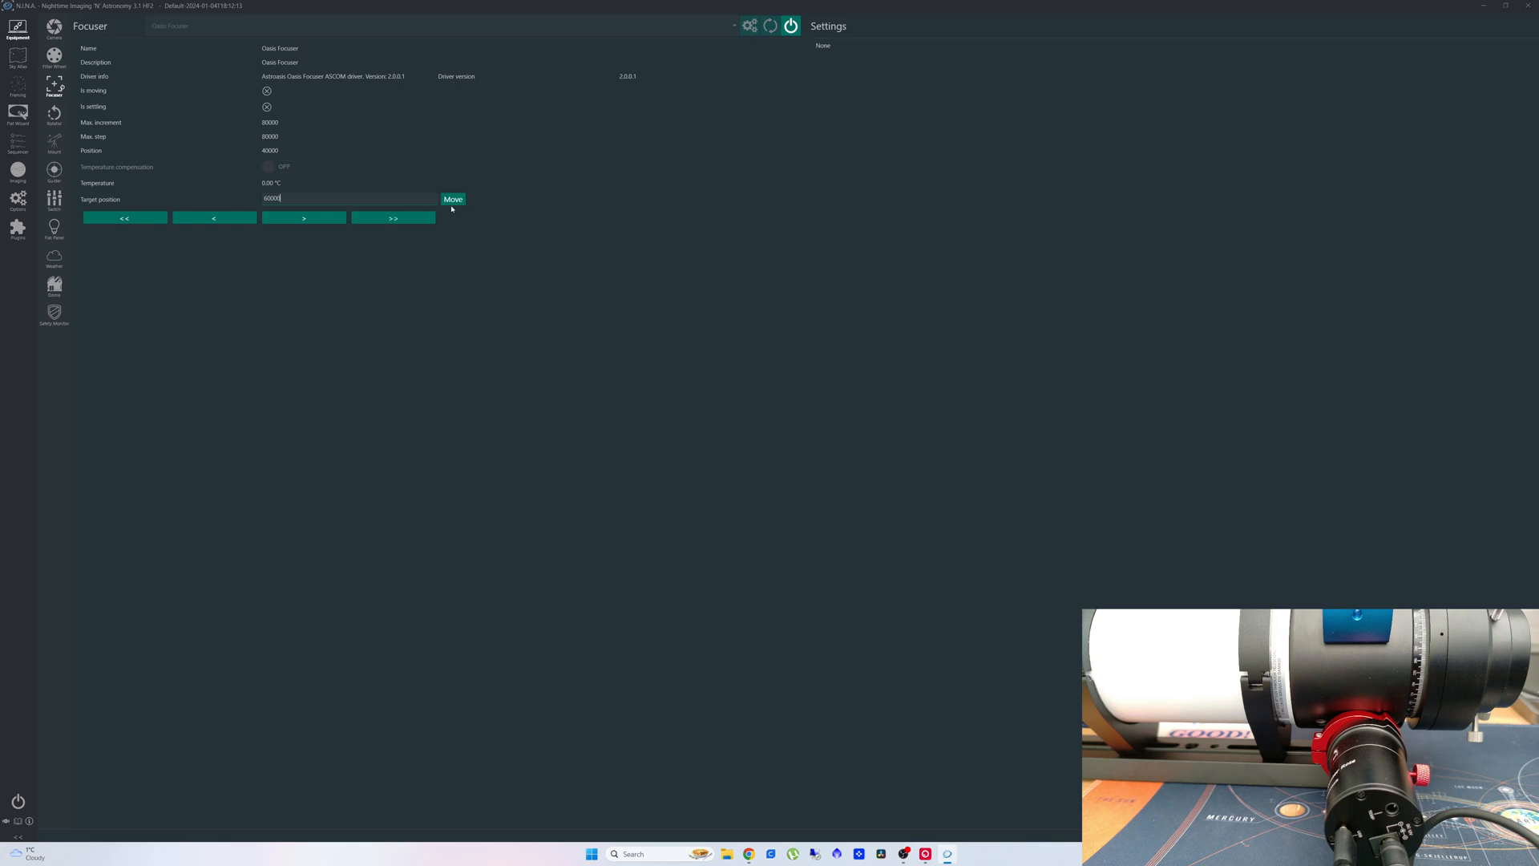
mouse_move(452, 200)
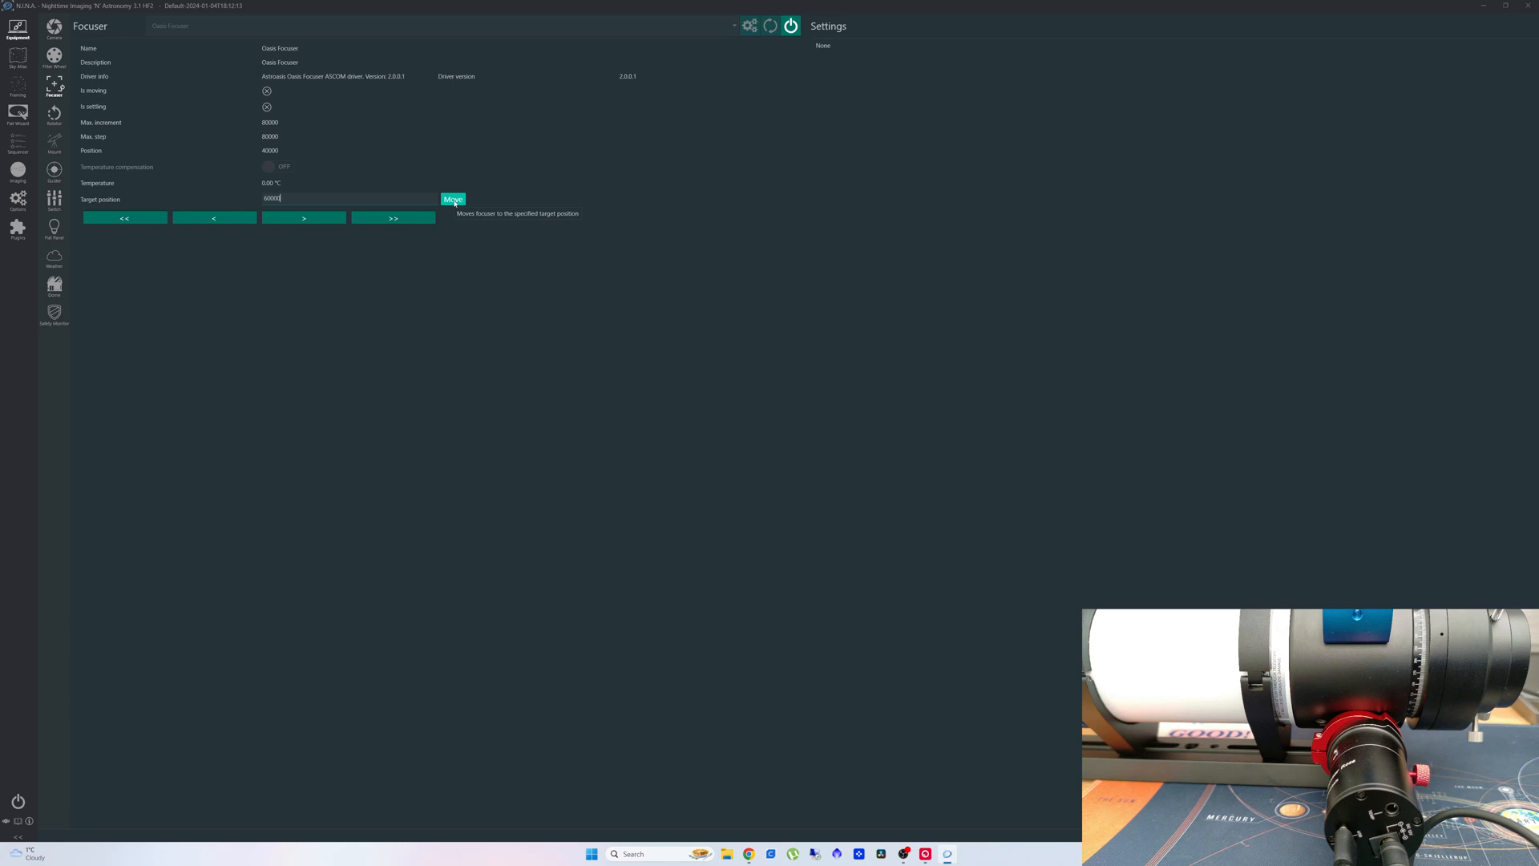
Move the focuser to target 60000, then send it back toward 40000.
left_click(452, 200)
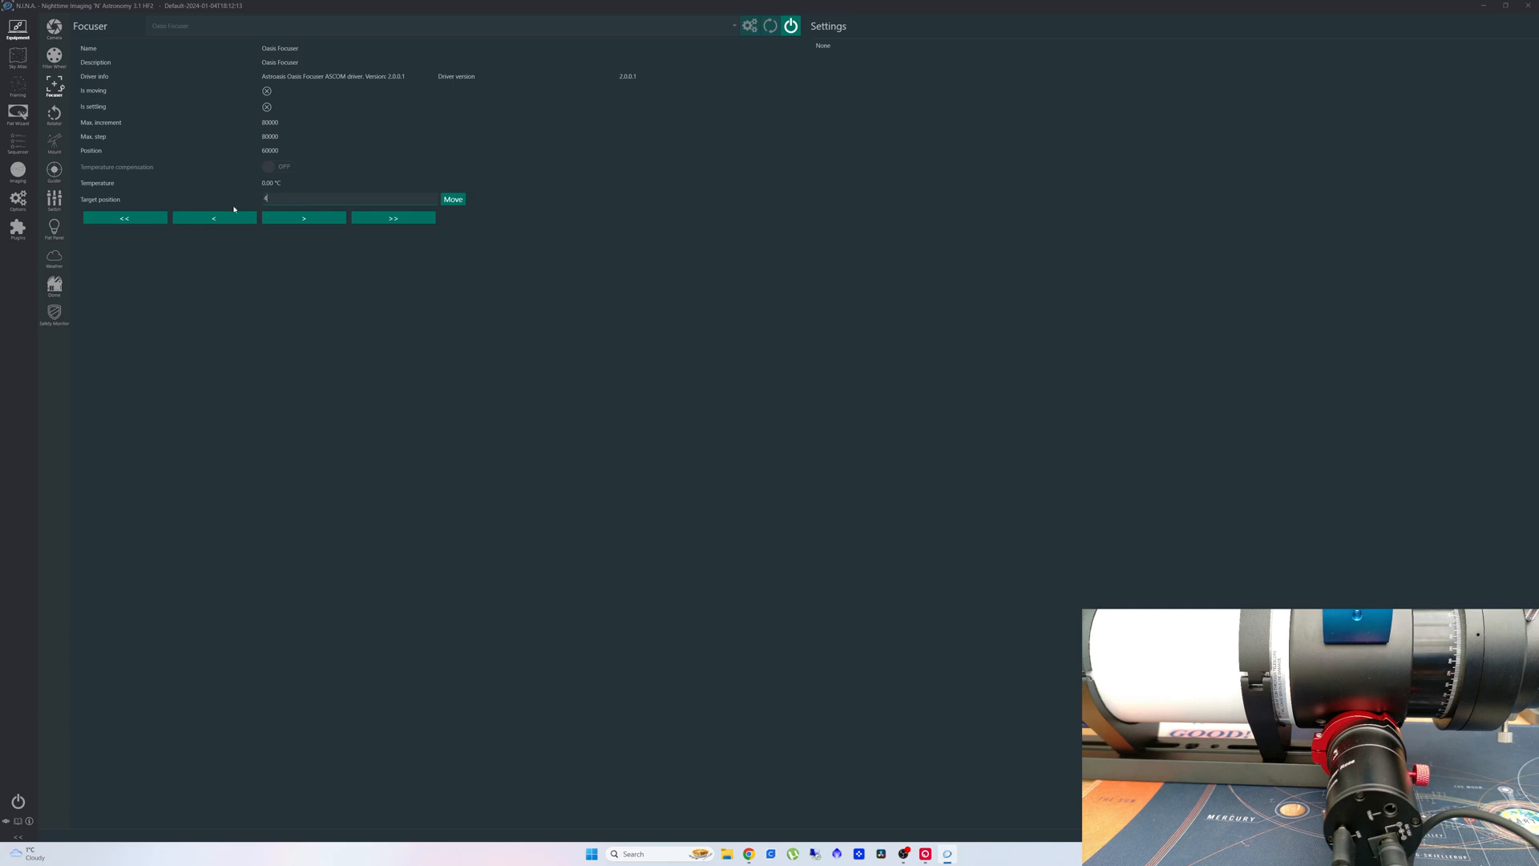
left_click(392, 217)
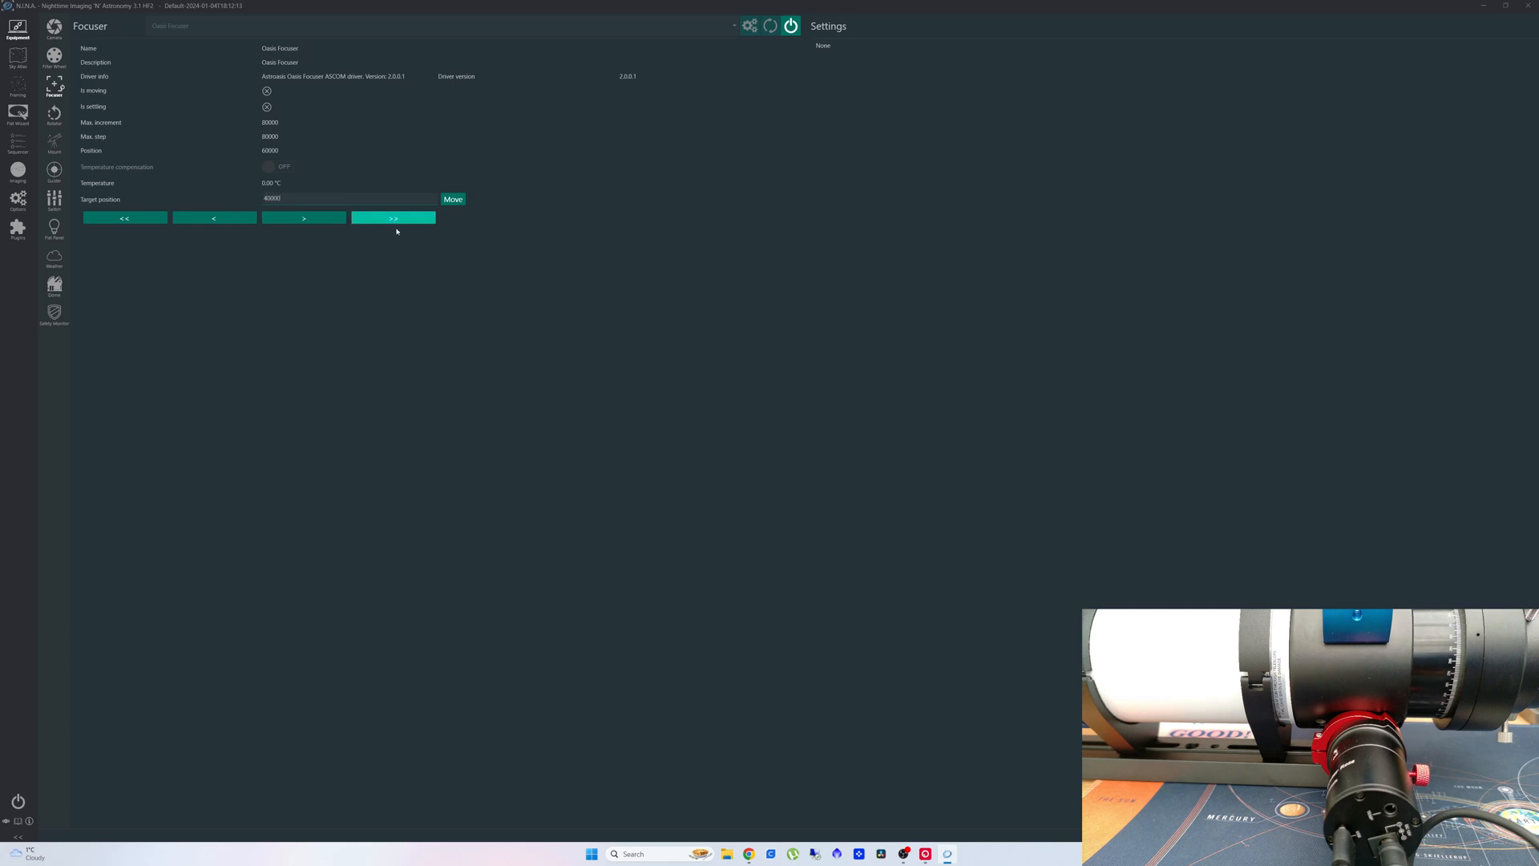
left_click(452, 199)
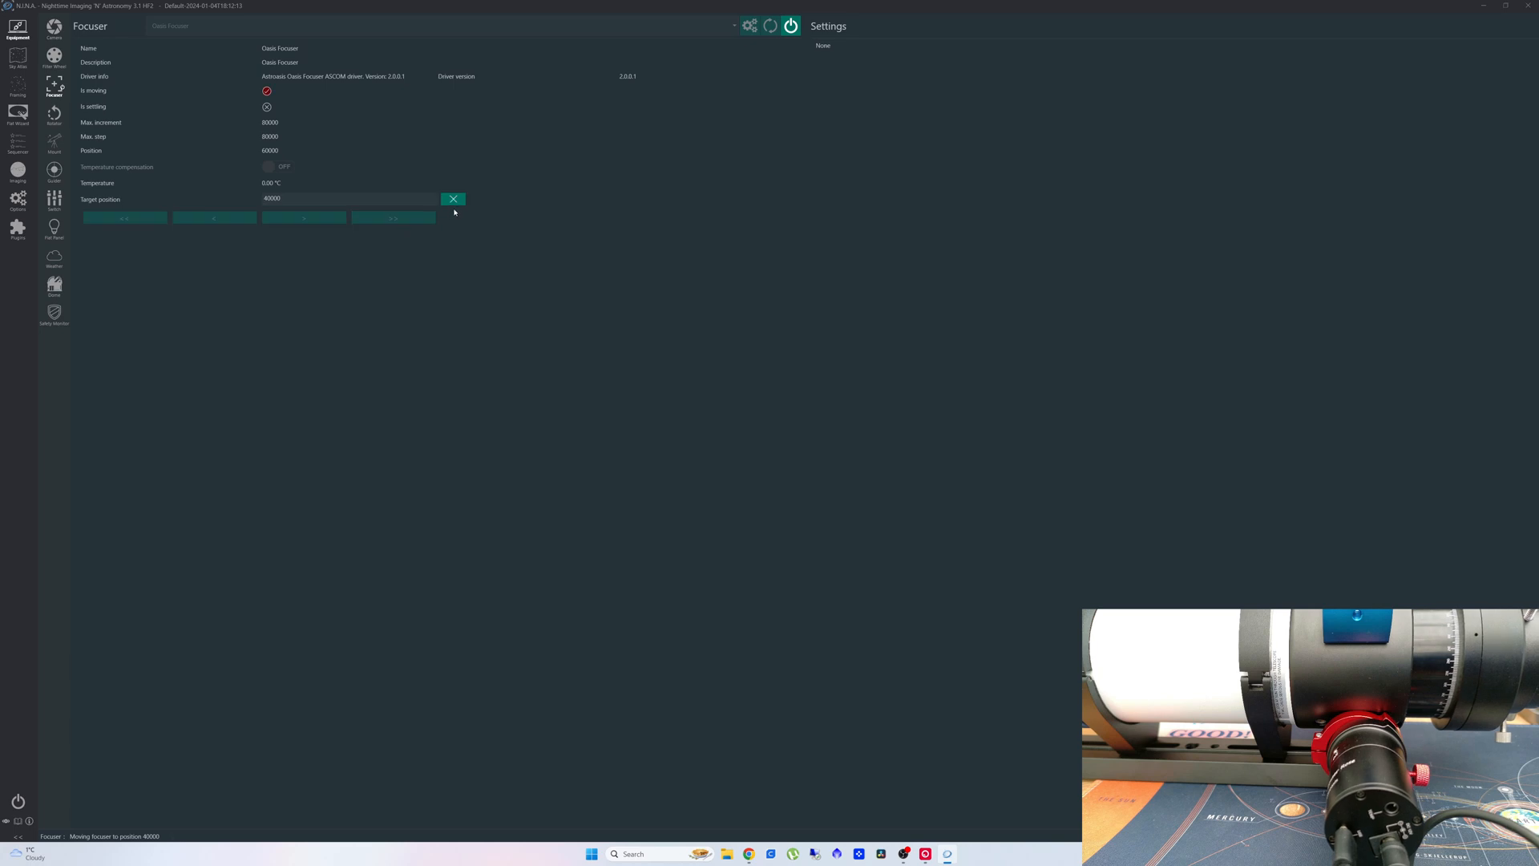